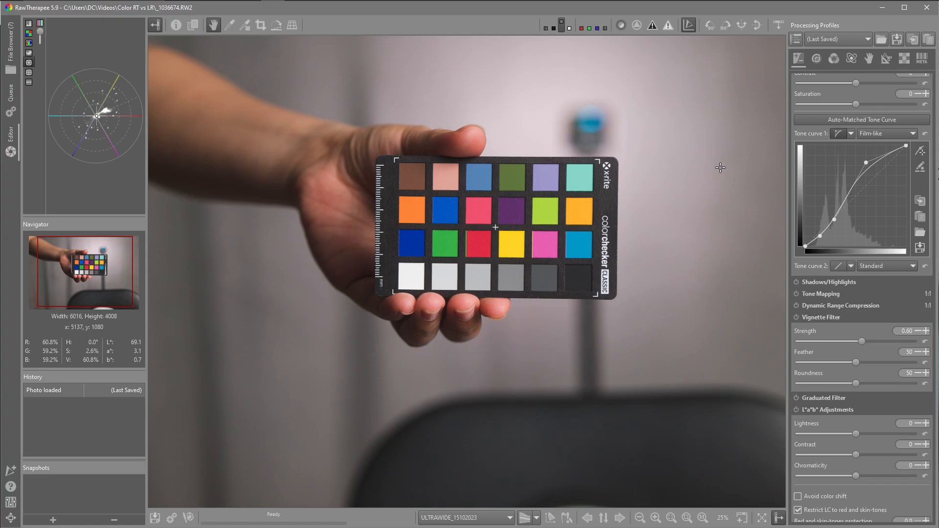
pyautogui.moveTo(716, 146)
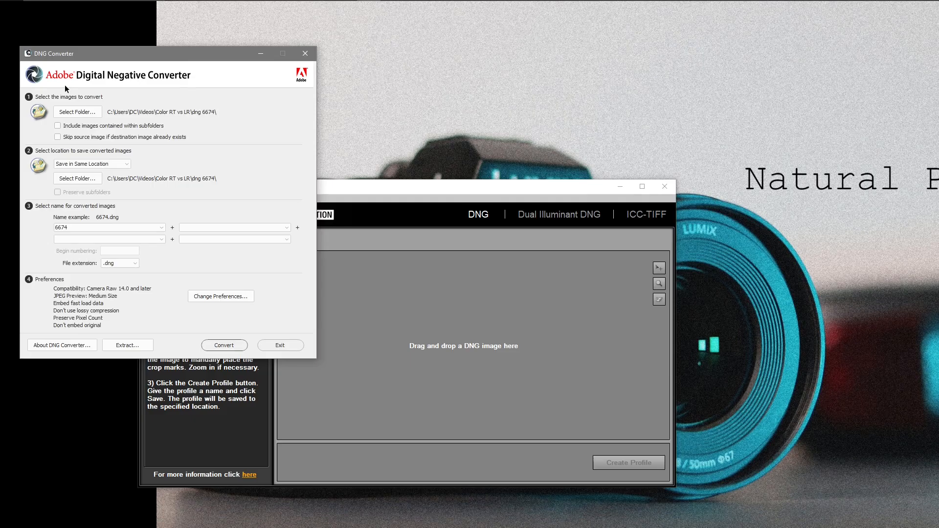
pyautogui.moveTo(180, 87)
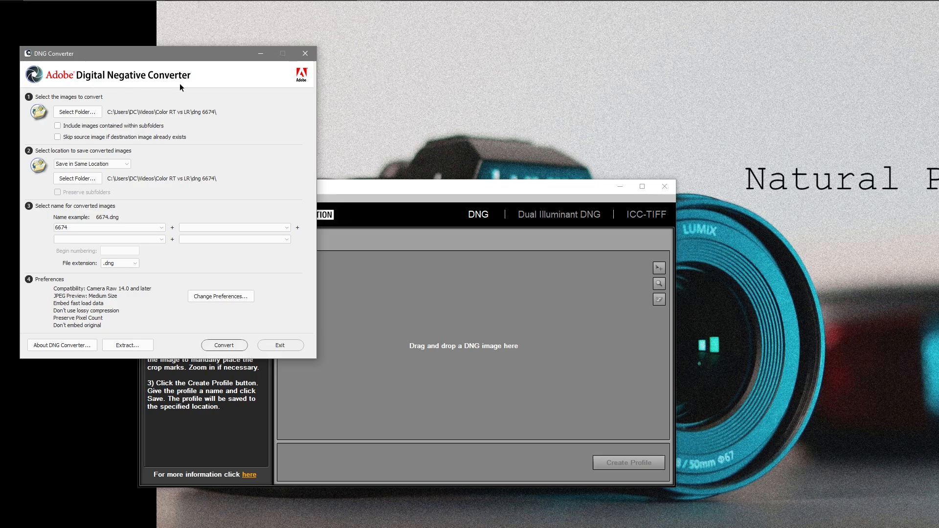
pyautogui.moveTo(218, 133)
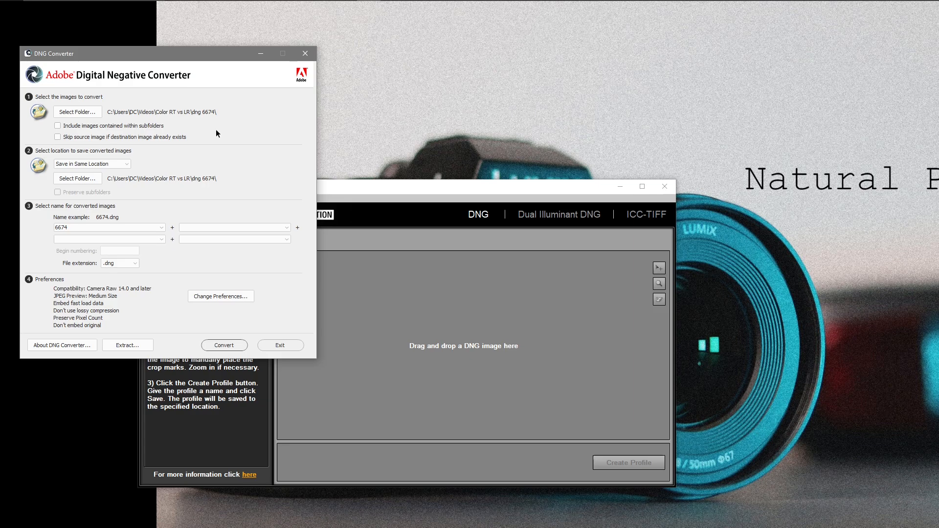
pyautogui.moveTo(37, 244)
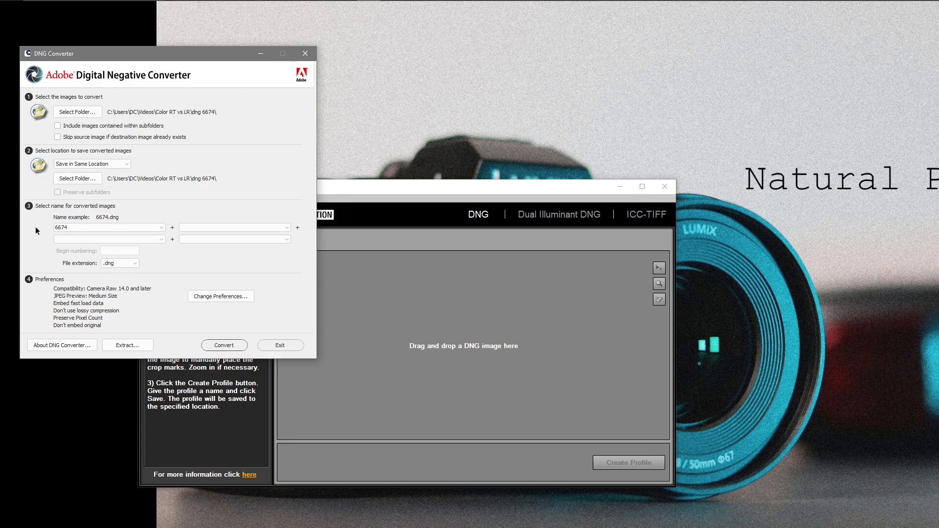
pyautogui.moveTo(120, 223)
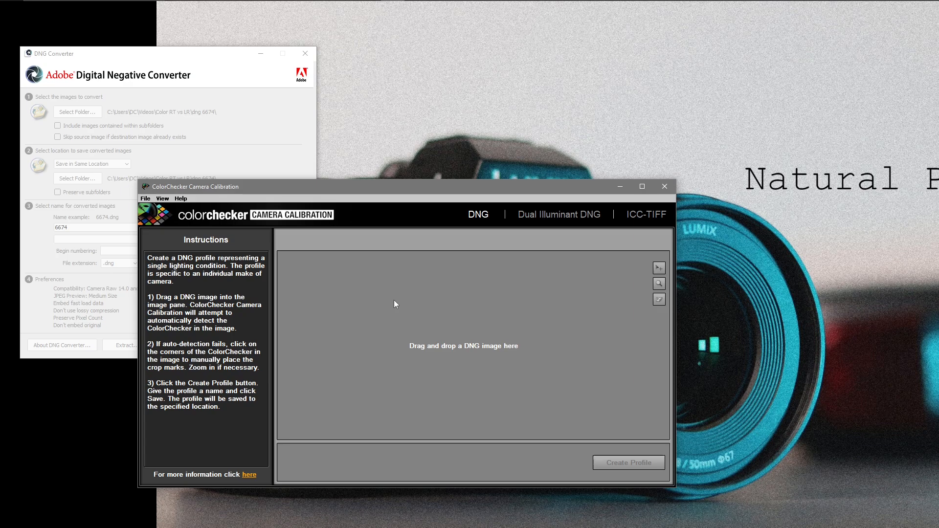
pyautogui.moveTo(415, 310)
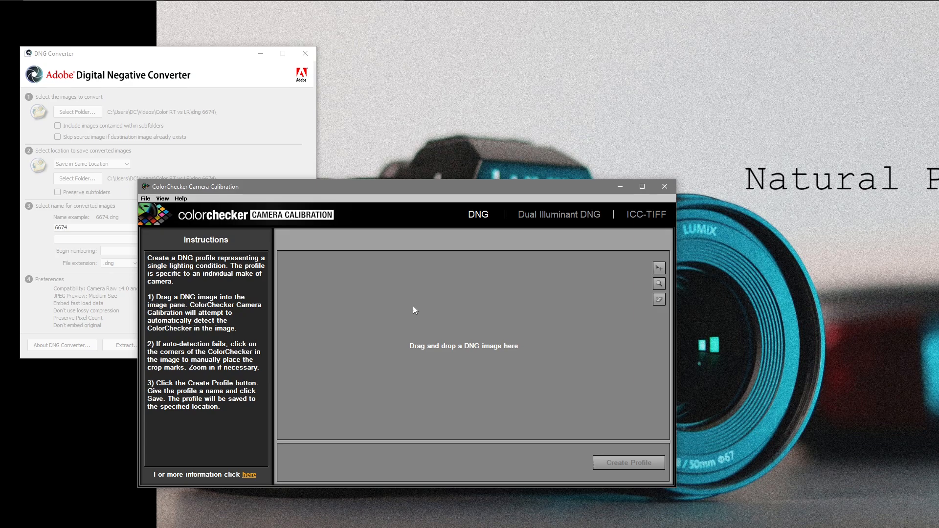
pyautogui.moveTo(560, 319)
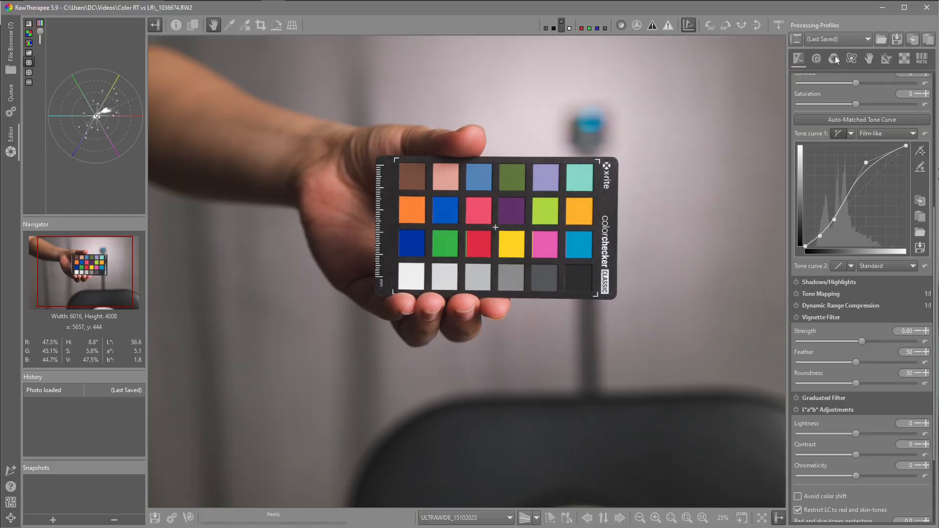
# - Apply the custom 6674.dcp input profile and a 5592 K, 0.990 tint white balance to the ColorChecker raw
pyautogui.click(834, 59)
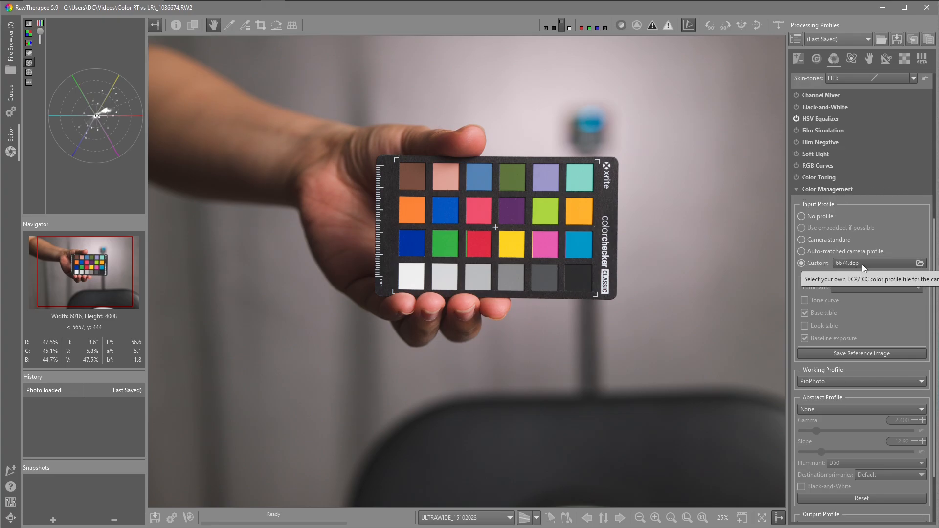
pyautogui.moveTo(847, 265)
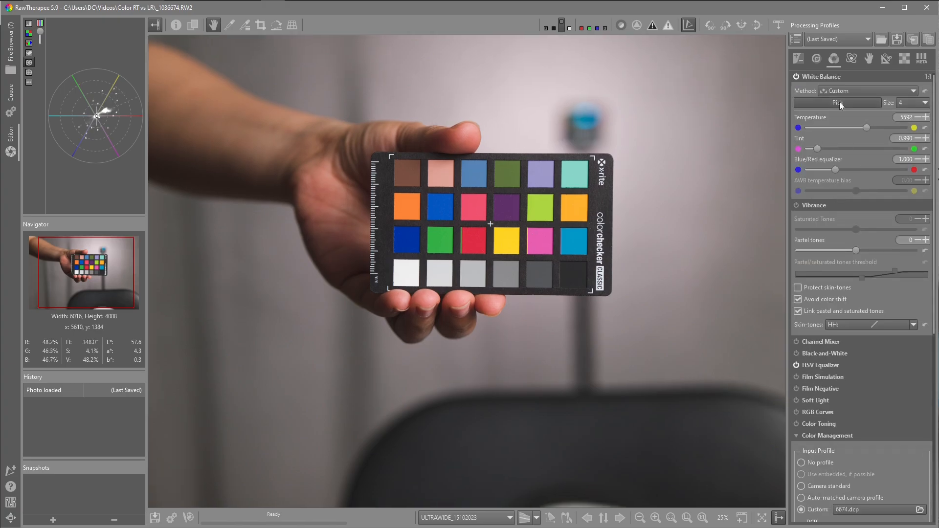
pyautogui.click(409, 274)
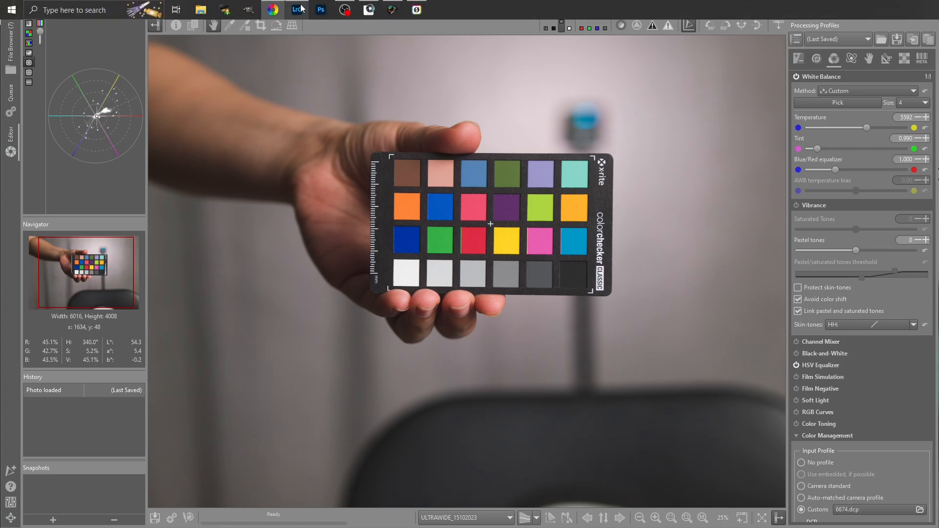
pyautogui.click(296, 10)
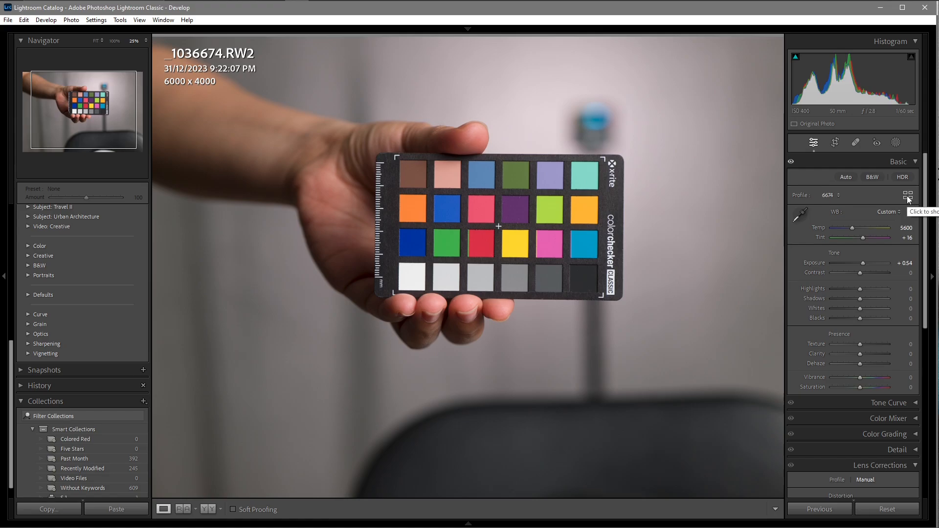
pyautogui.click(906, 195)
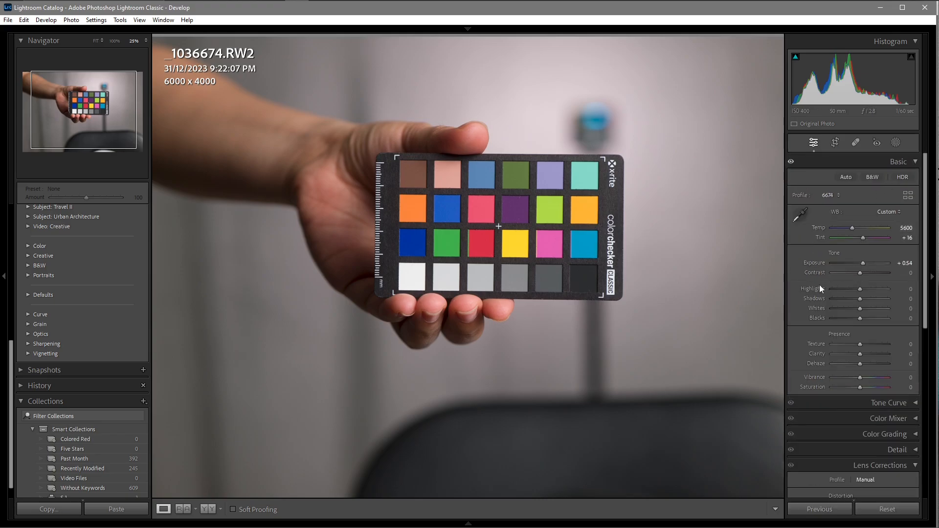
pyautogui.moveTo(801, 214)
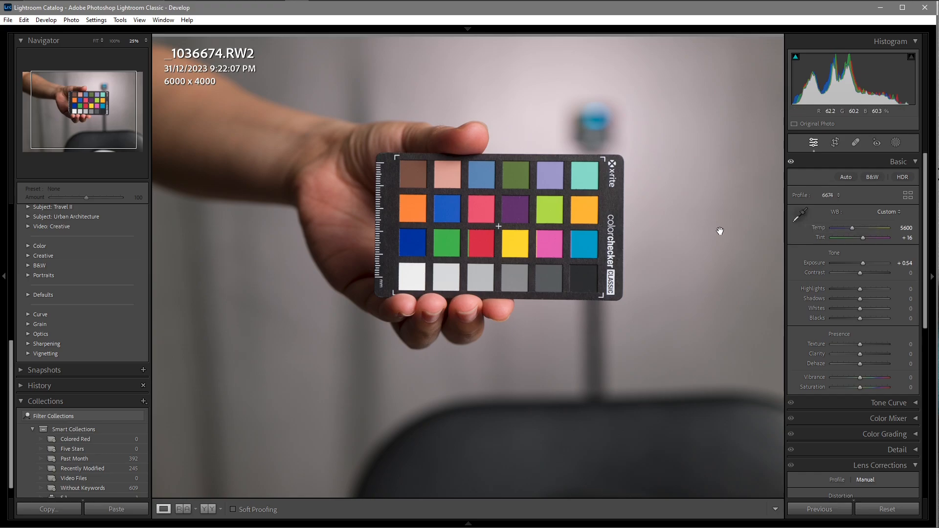
pyautogui.moveTo(681, 219)
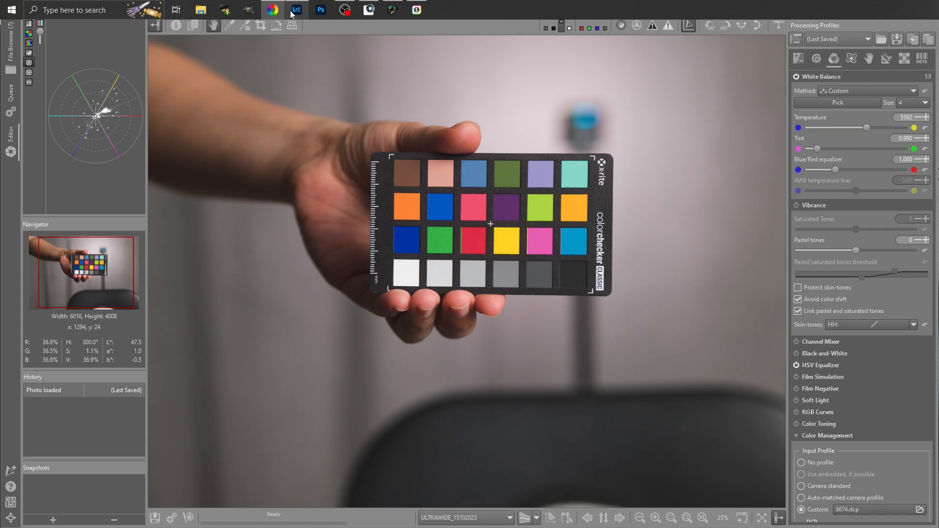
# - Toggle between RawTherapee and Lightroom Classic to compare the ColorChecker rendered with 6674.dcp and 5592 K white balance
pyautogui.click(295, 10)
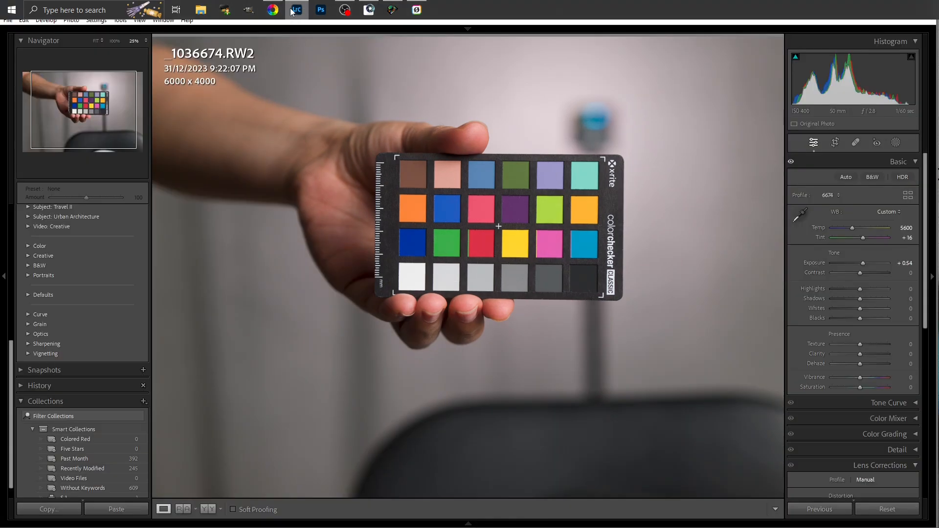
pyautogui.moveTo(273, 10)
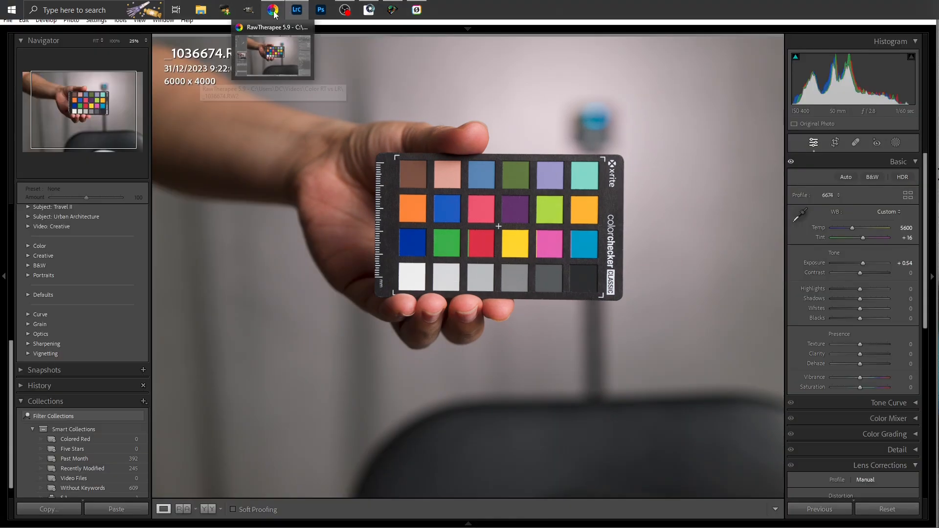
pyautogui.click(271, 10)
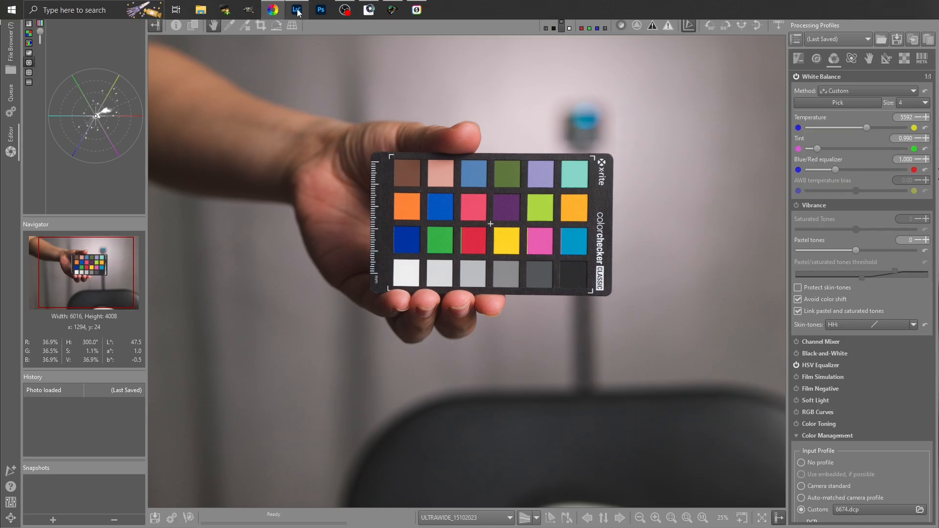
pyautogui.click(296, 10)
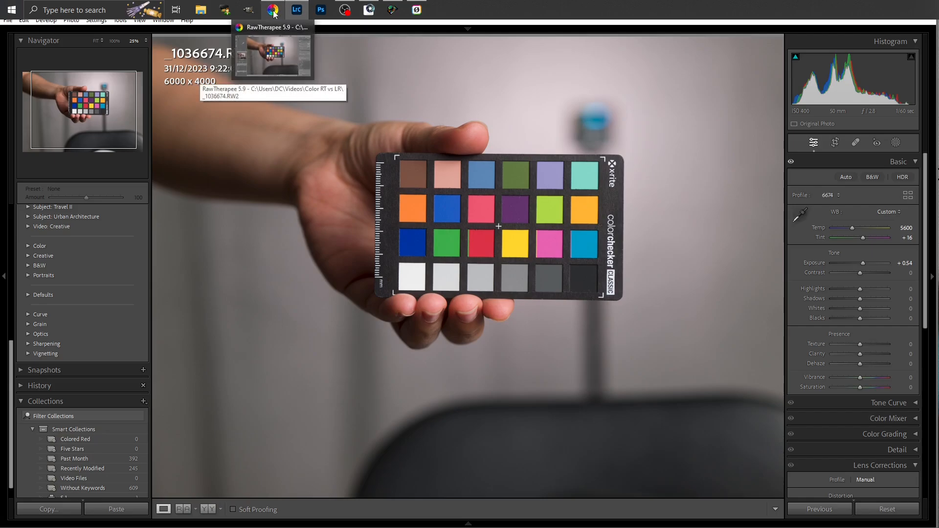
pyautogui.click(272, 10)
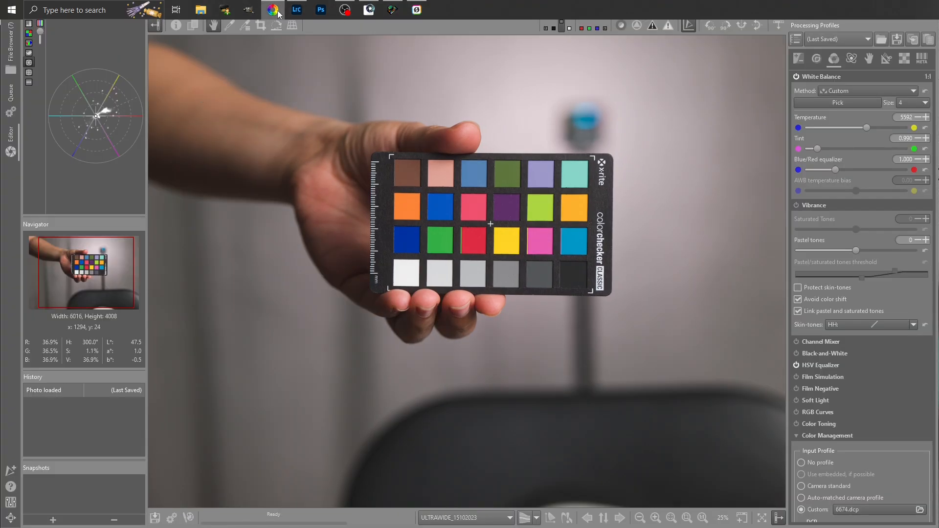
pyautogui.click(295, 10)
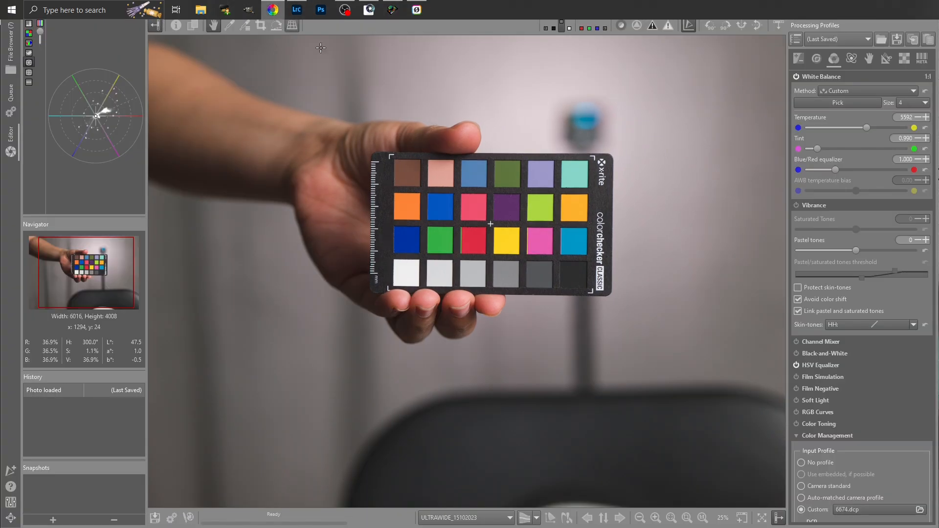
pyautogui.moveTo(457, 259)
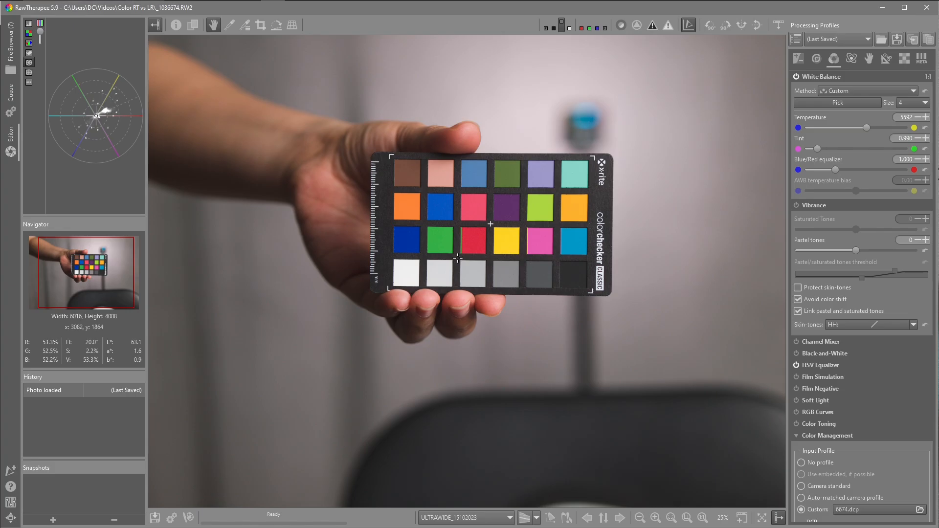
pyautogui.click(291, 10)
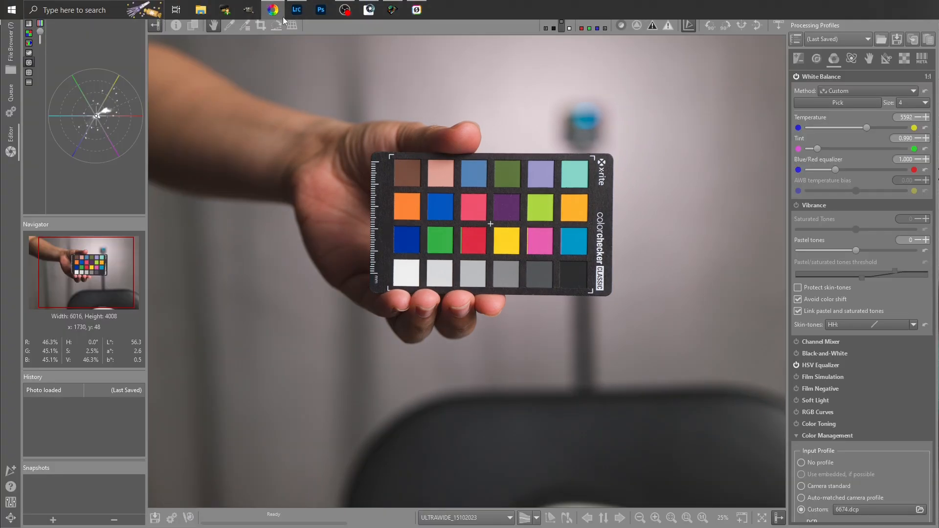
pyautogui.click(296, 10)
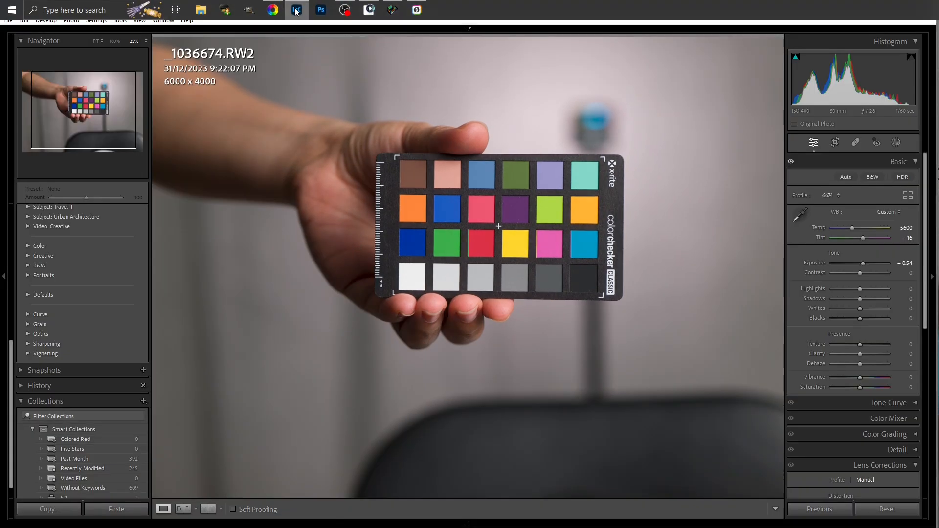
pyautogui.moveTo(273, 10)
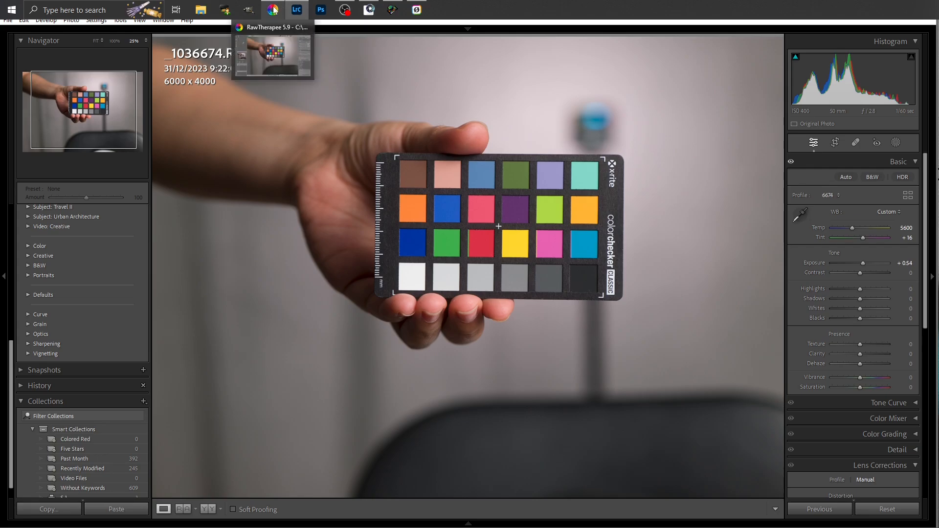
pyautogui.moveTo(297, 11)
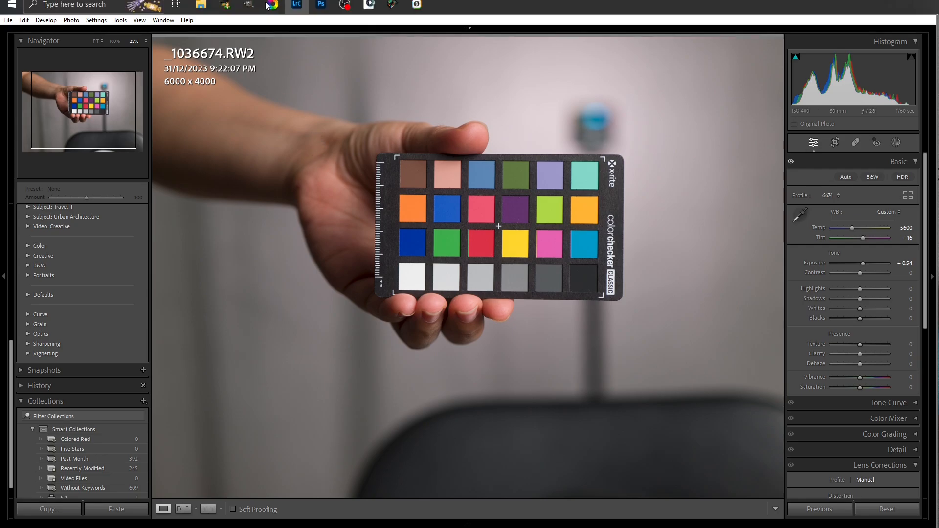
pyautogui.click(296, 10)
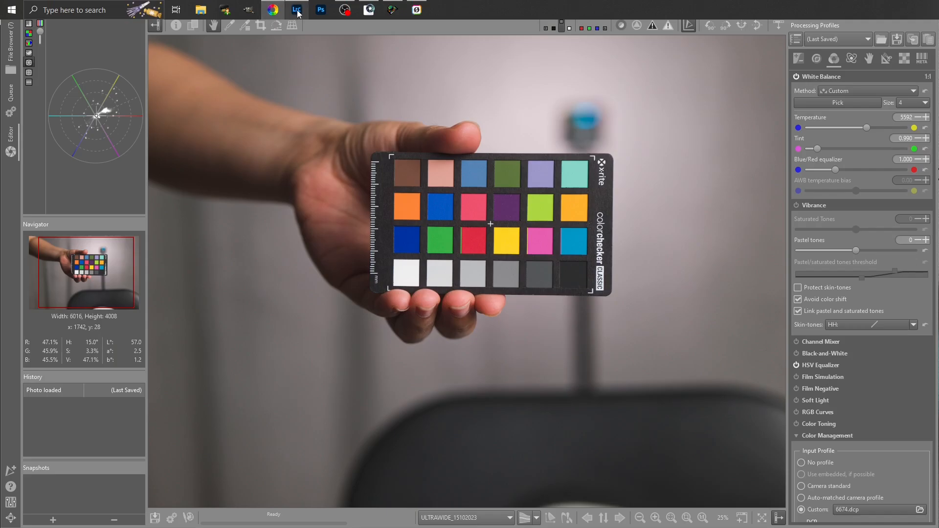
pyautogui.click(296, 10)
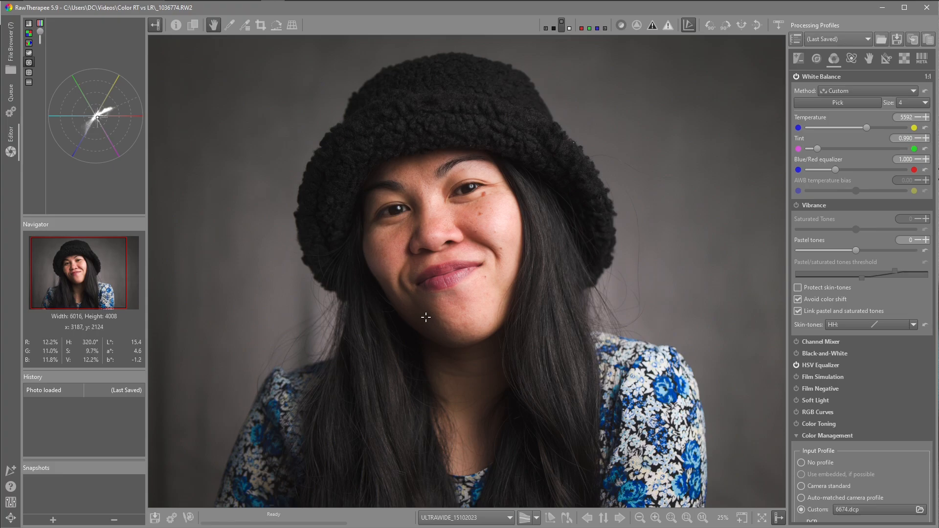
pyautogui.moveTo(273, 154)
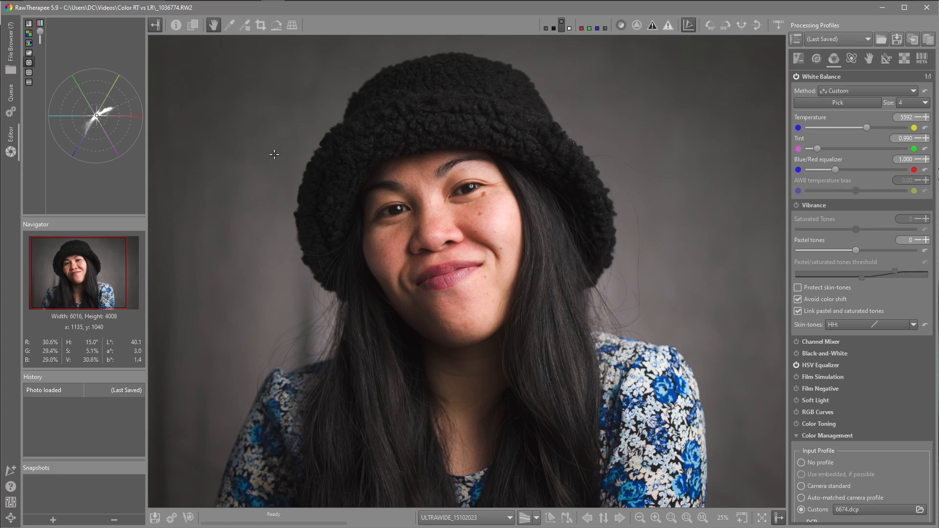
# - Toggle between RawTherapee and Lightroom Classic to compare the portrait rendered with the 6674 profile and custom white balance
pyautogui.click(295, 10)
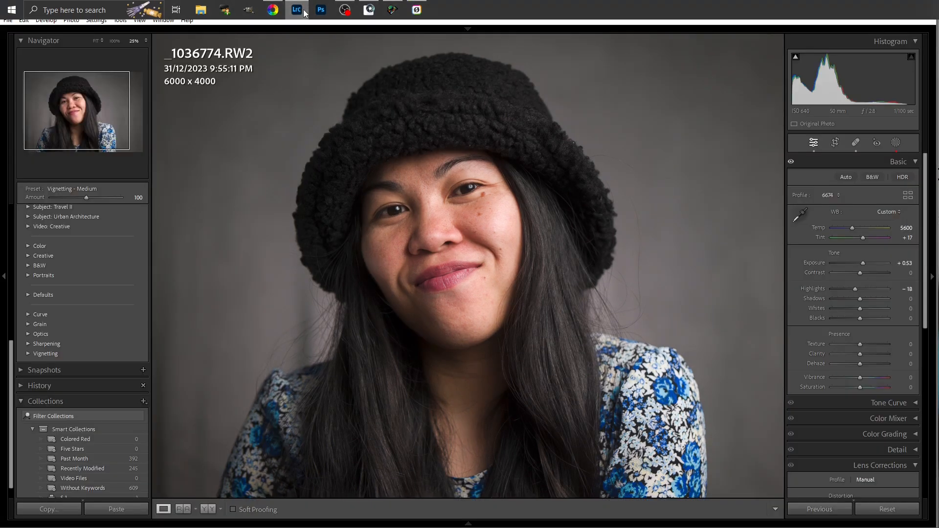
pyautogui.click(272, 9)
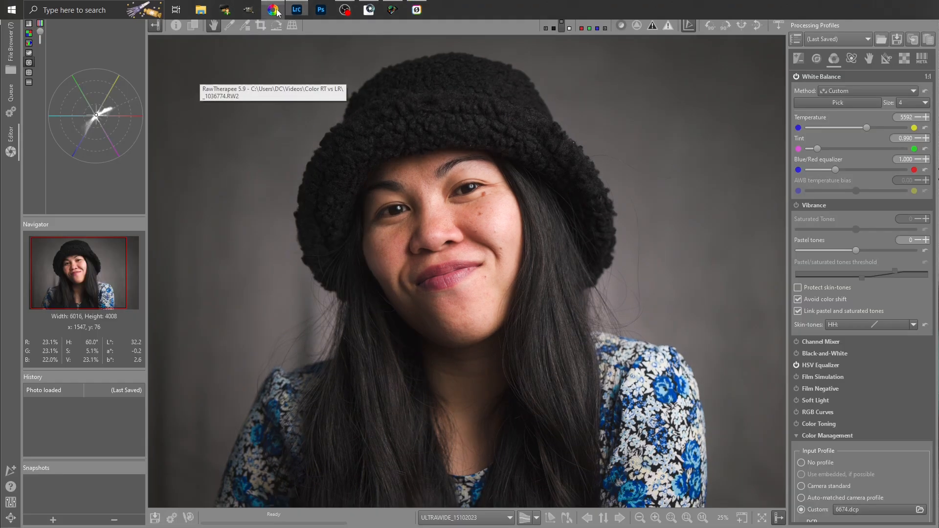
pyautogui.moveTo(297, 10)
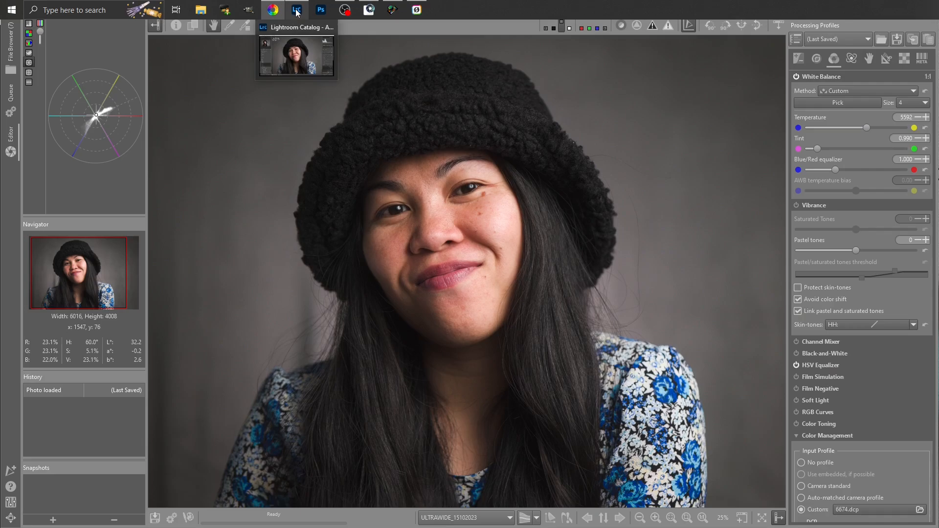
pyautogui.click(296, 11)
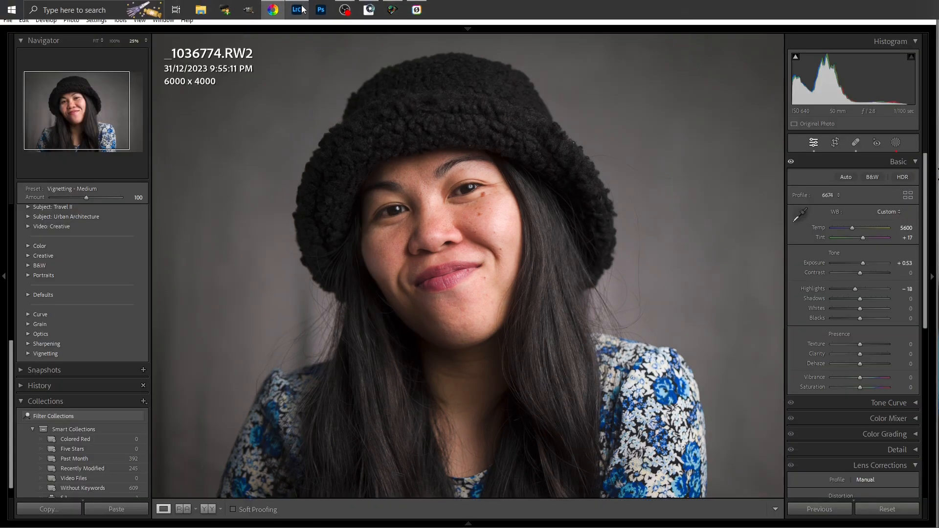
pyautogui.moveTo(481, 292)
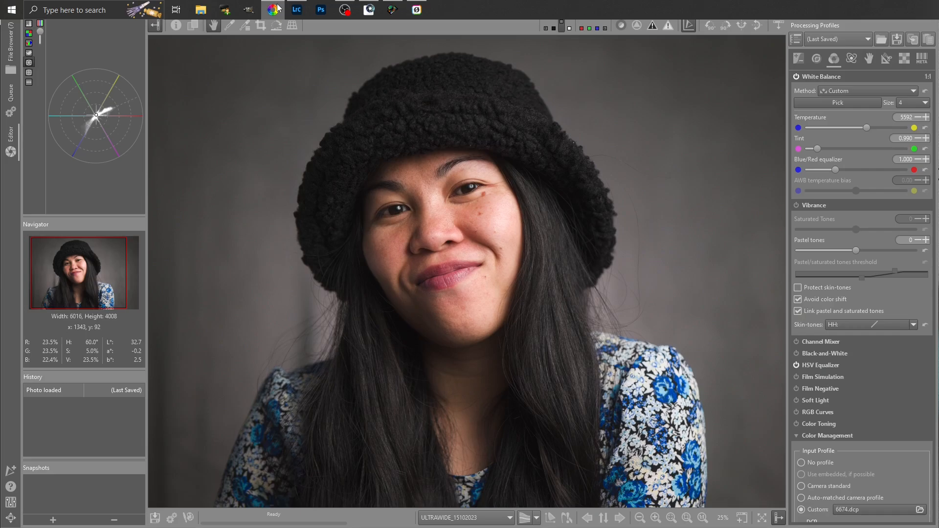
pyautogui.click(296, 9)
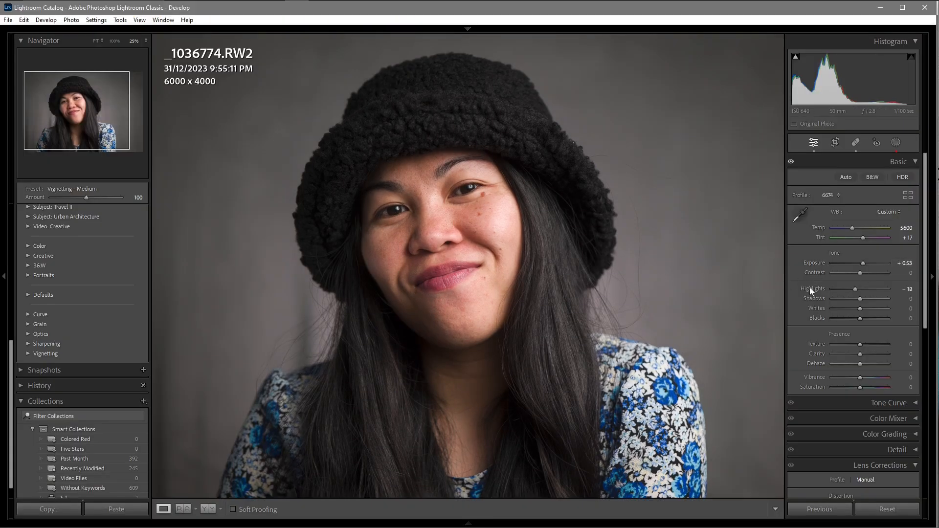
pyautogui.moveTo(338, 101)
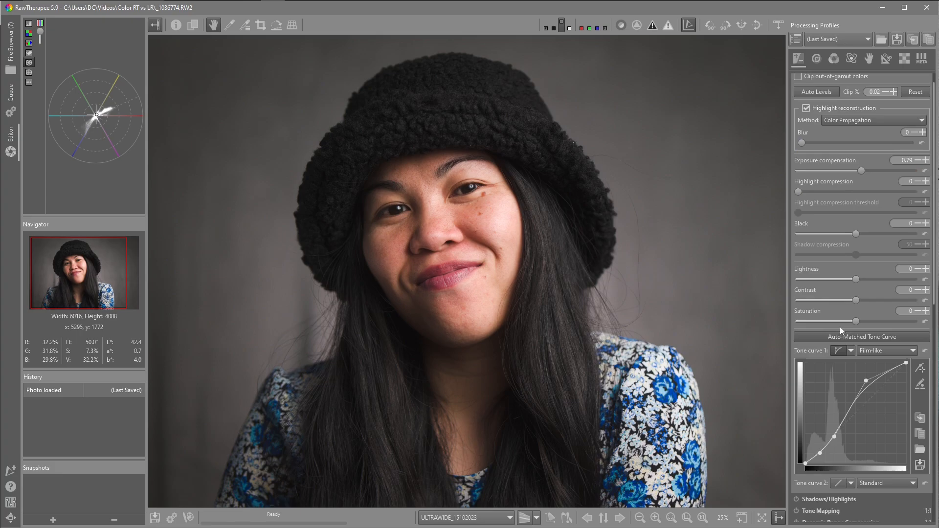
pyautogui.moveTo(820, 221)
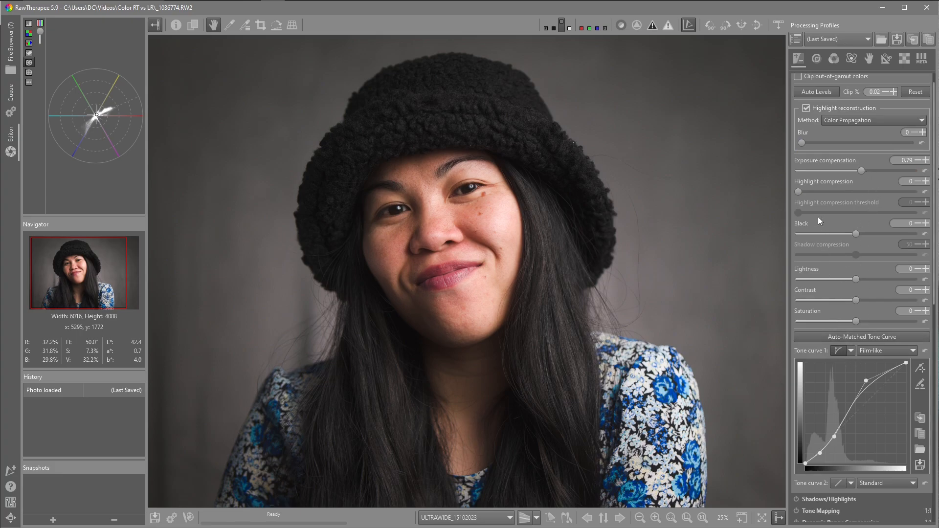
pyautogui.moveTo(472, 211)
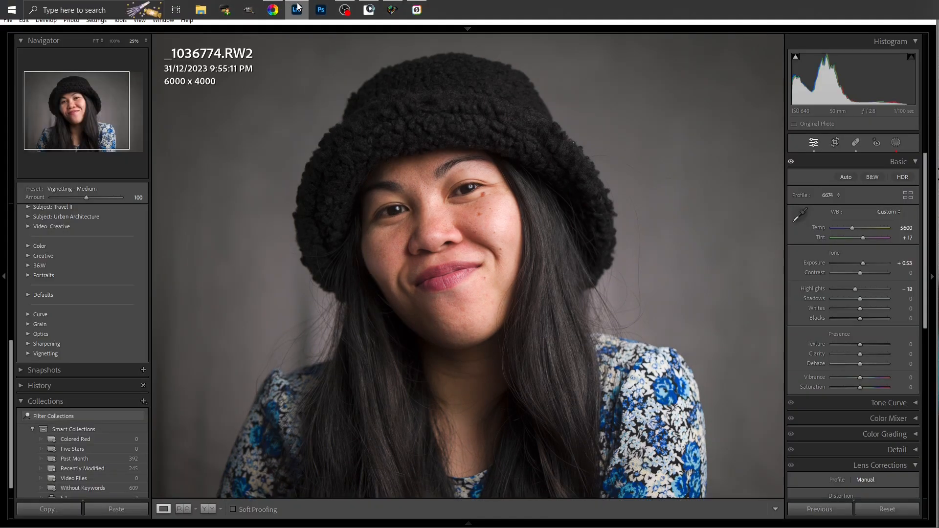
# - Compare RawTherapee's portrait at 0.79 exposure with a film-like tone curve against Lightroom Classic's rendering
pyautogui.click(273, 10)
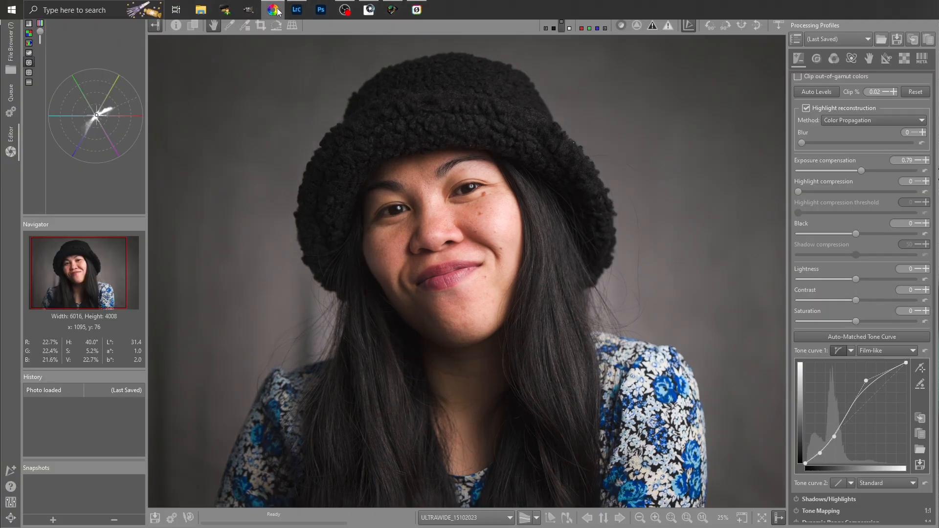
pyautogui.click(296, 9)
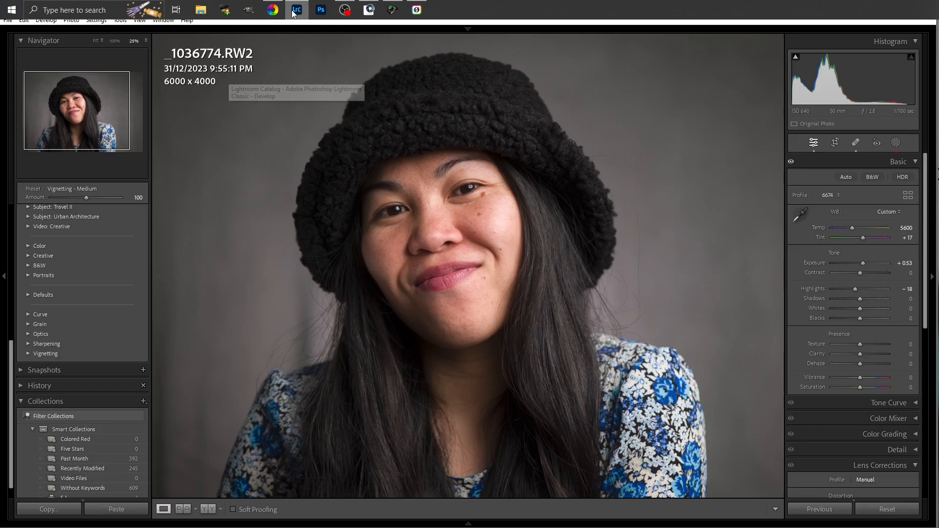
pyautogui.moveTo(272, 10)
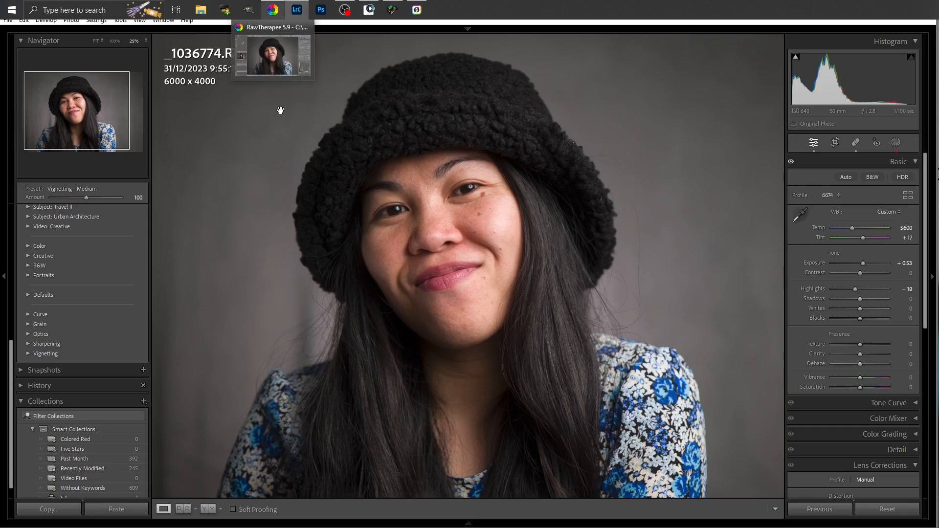